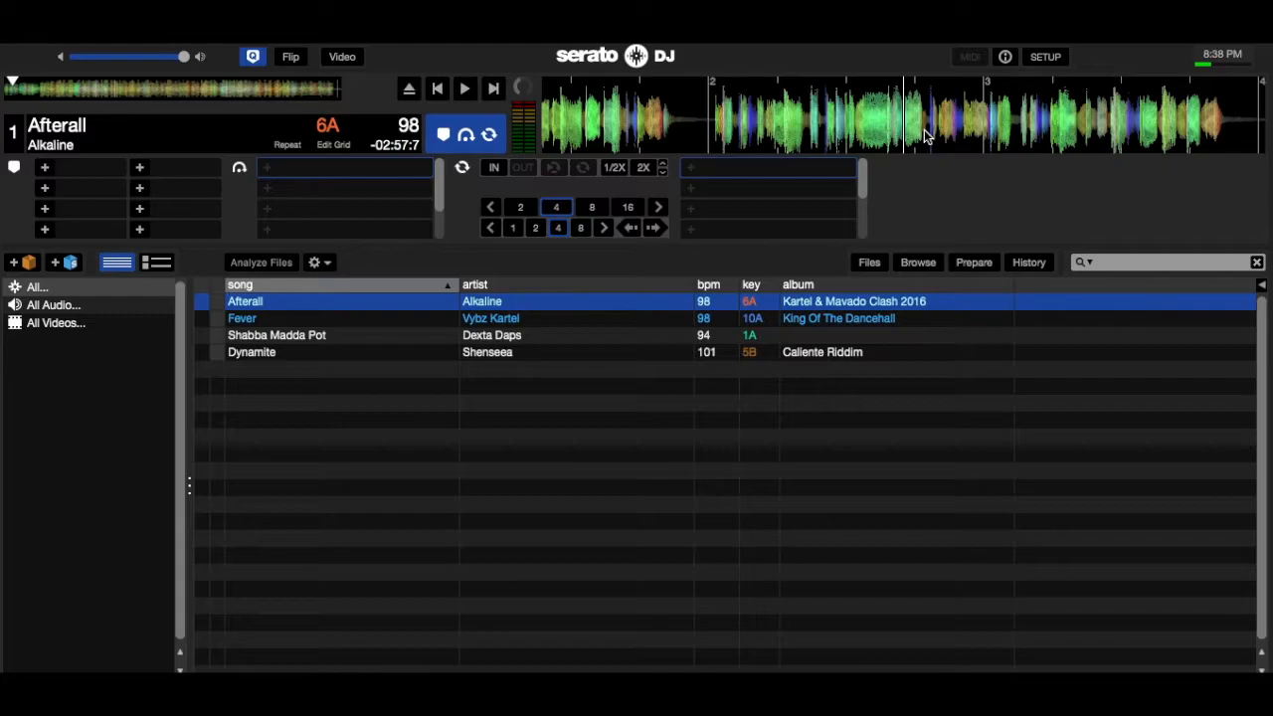
pyautogui.moveTo(405, 311)
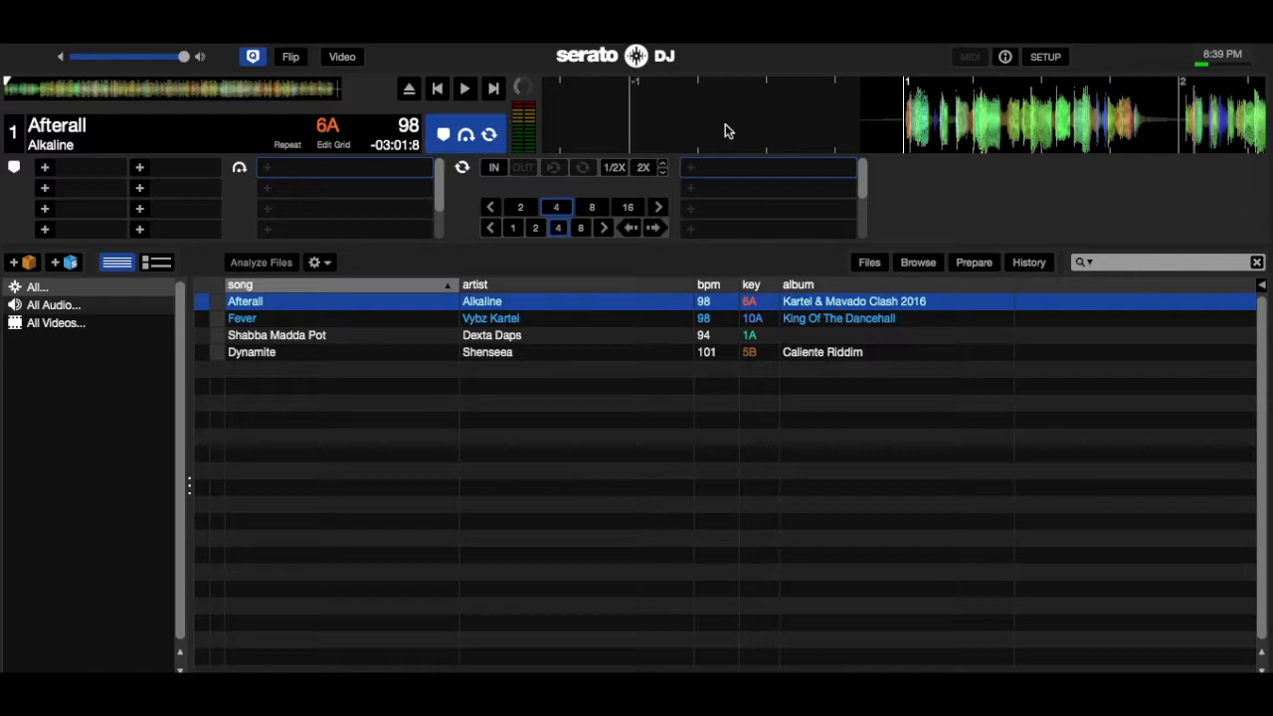
pyautogui.moveTo(840, 97)
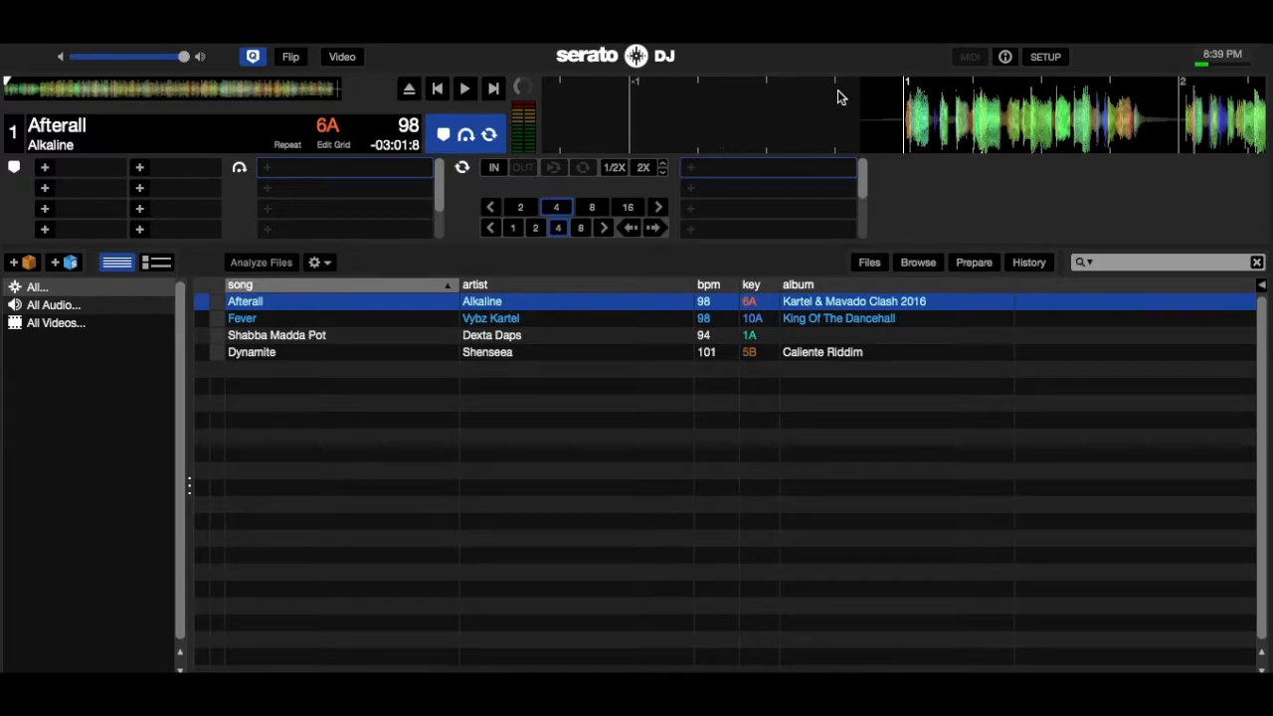
pyautogui.moveTo(831, 112)
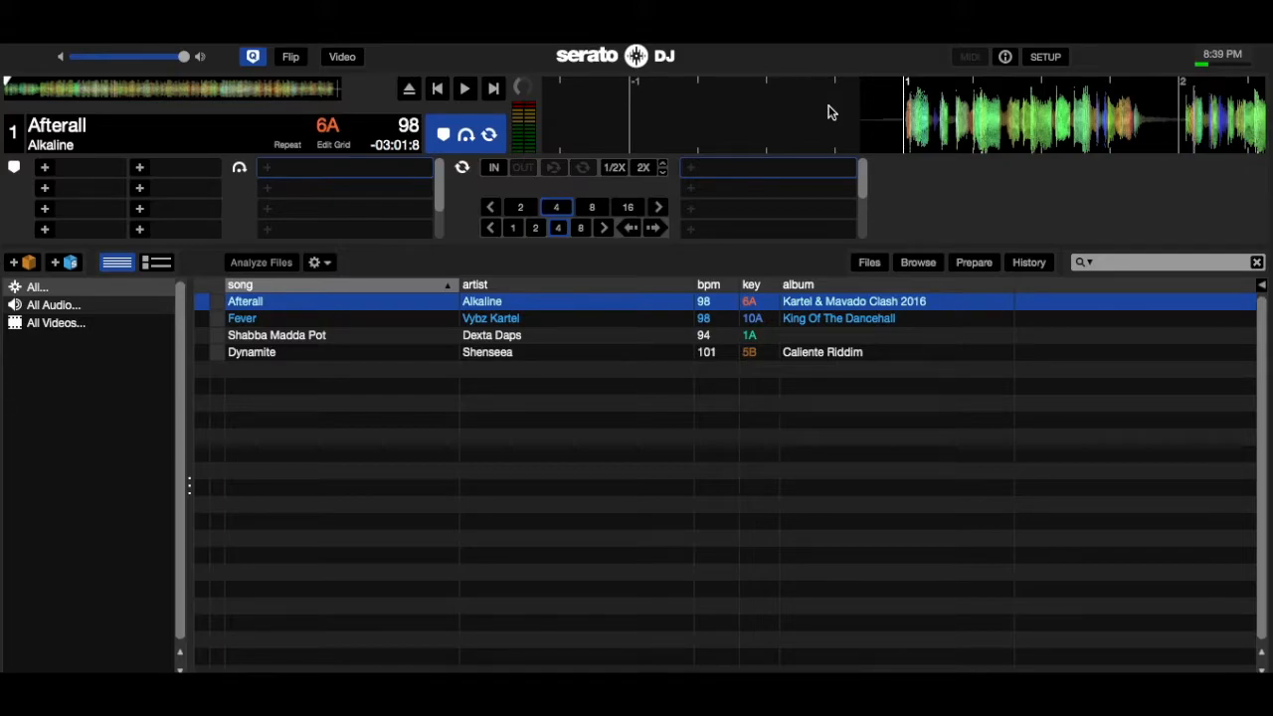
# Step: Play Afterall, stop at the drop, and store cue point 1 at 00:20.7
pyautogui.click(463, 89)
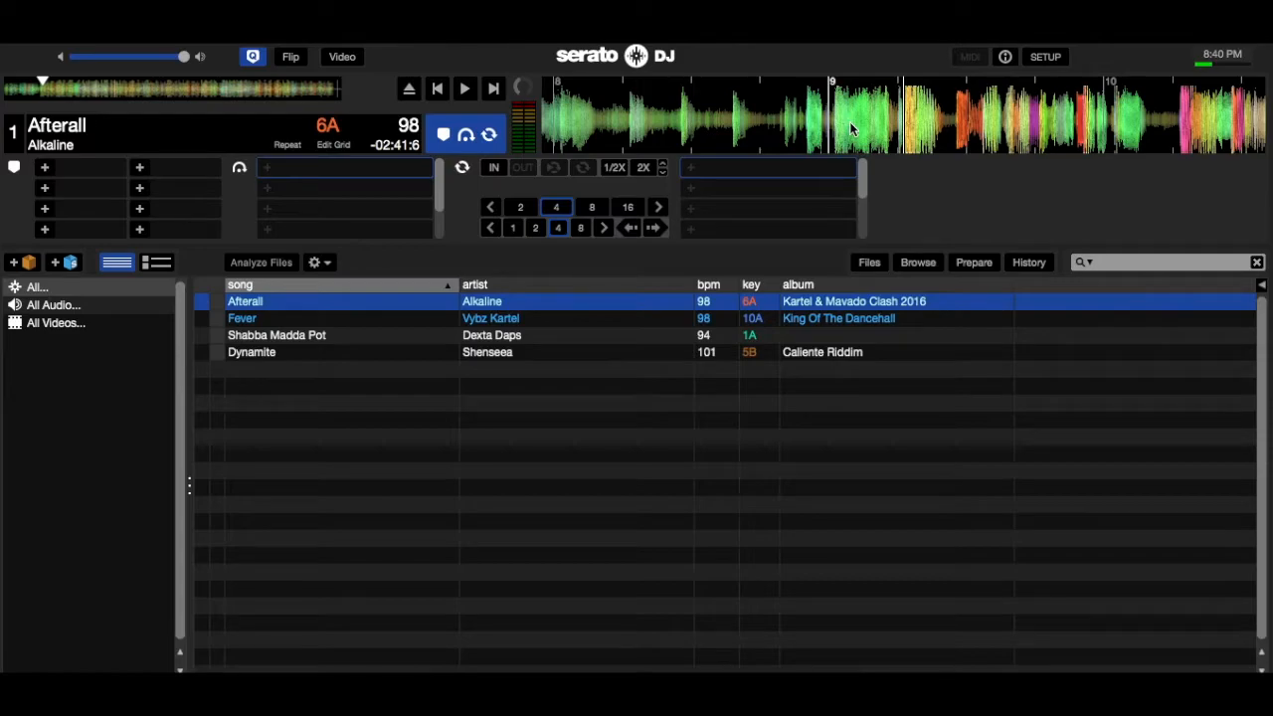
pyautogui.moveTo(915, 126)
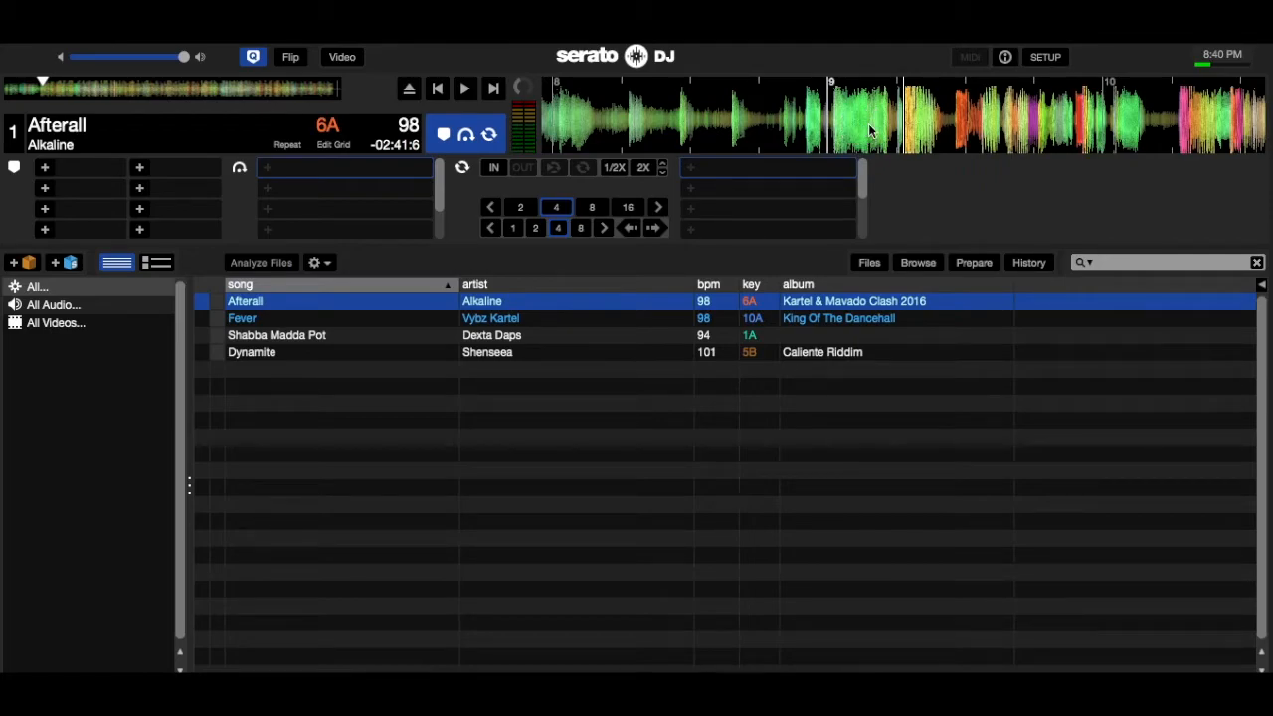
pyautogui.click(860, 129)
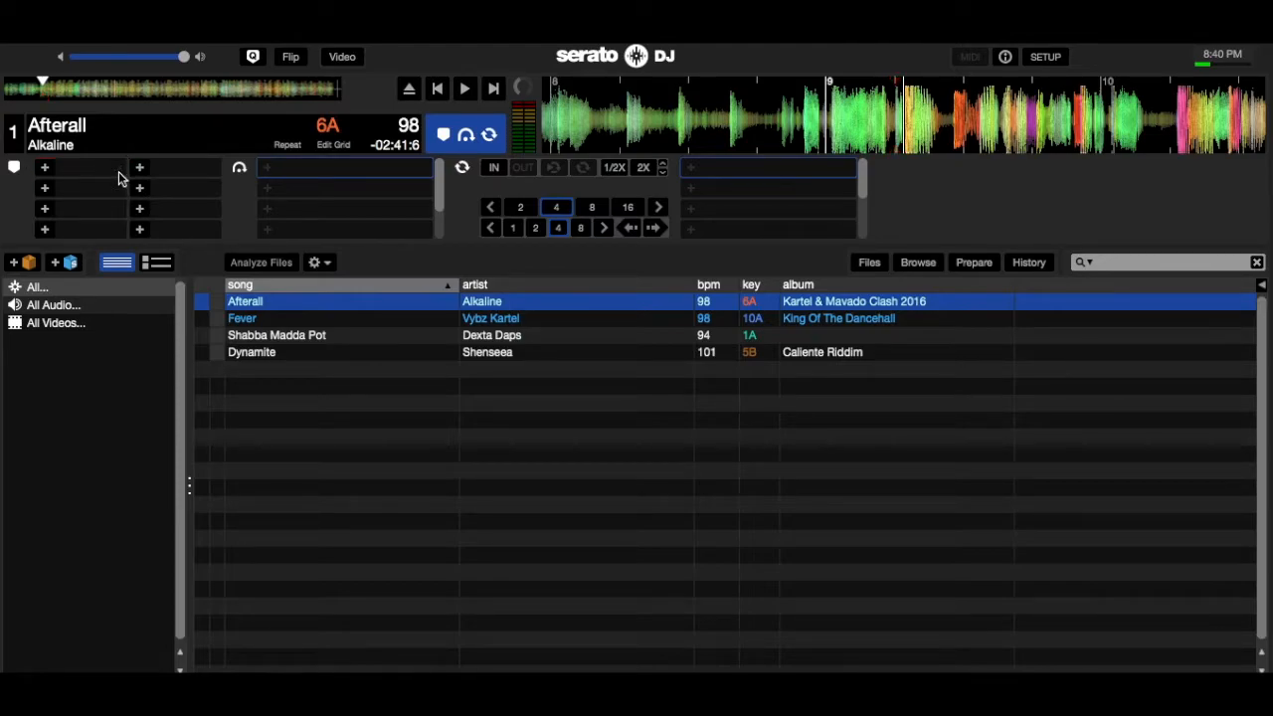
pyautogui.click(45, 167)
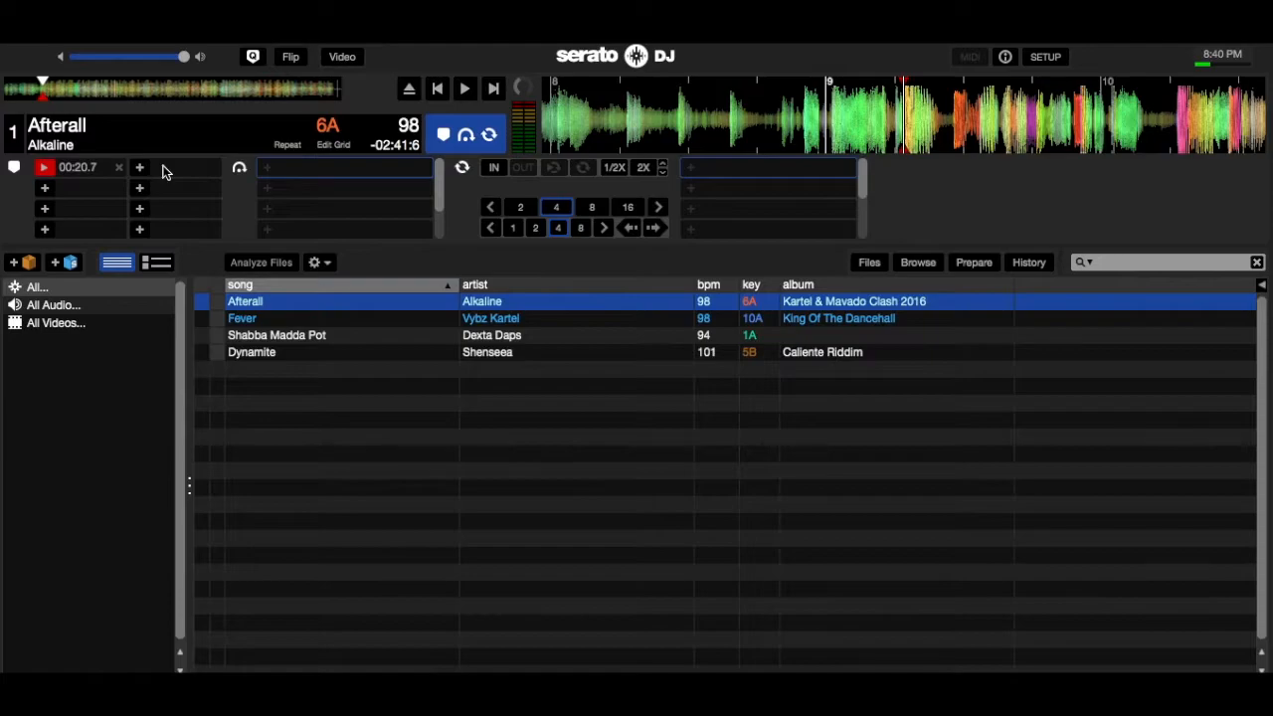
pyautogui.moveTo(355, 158)
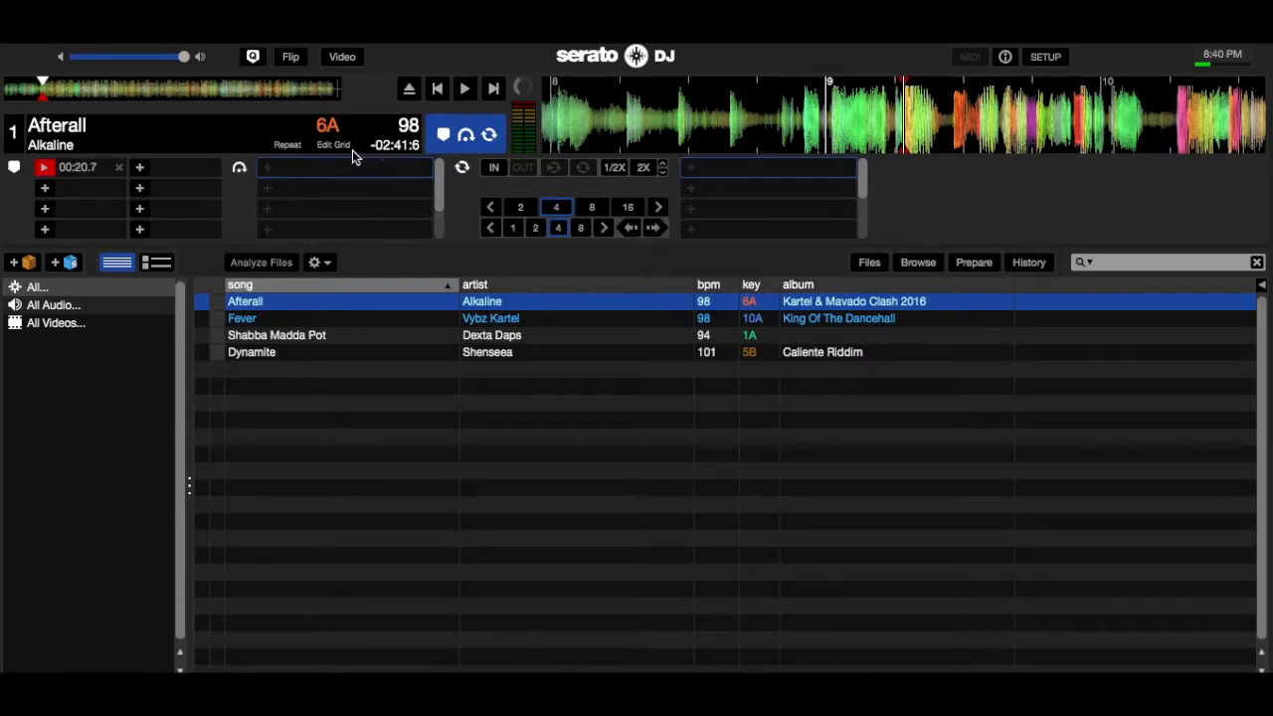
# Step: Enter beat grid editing for Afterall and set a 4-beat jump size
pyautogui.click(332, 145)
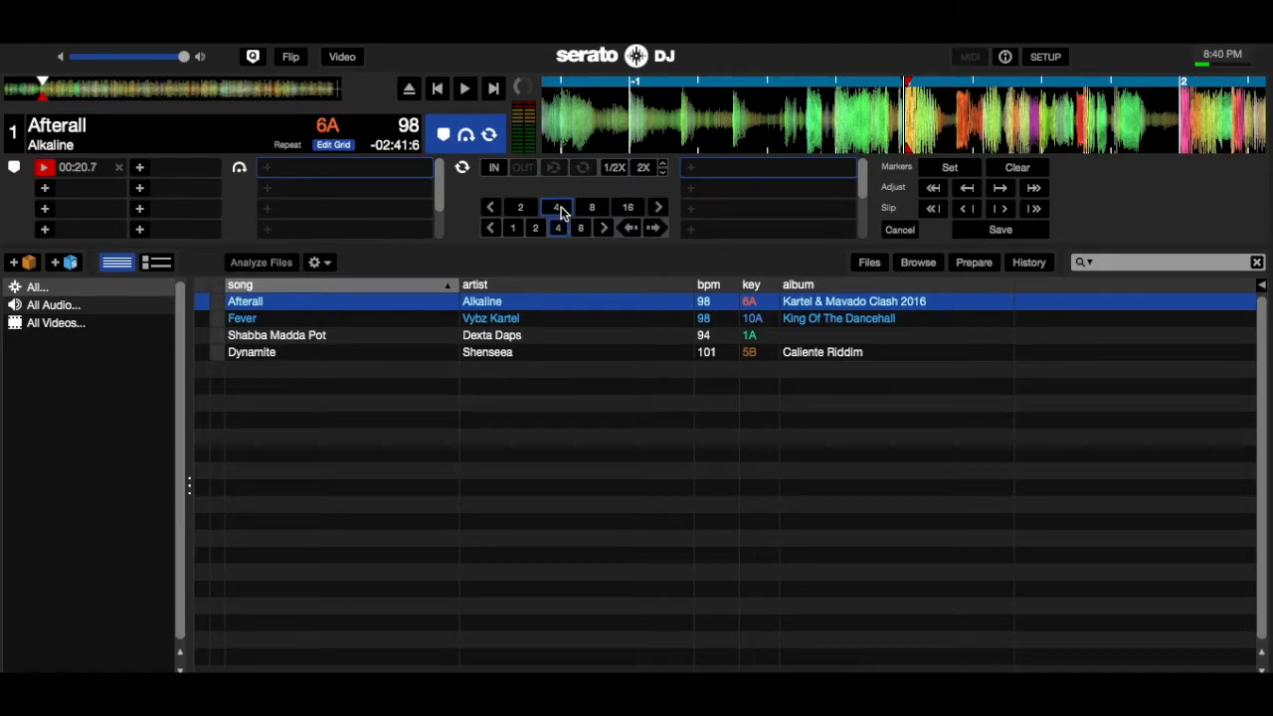
pyautogui.click(557, 227)
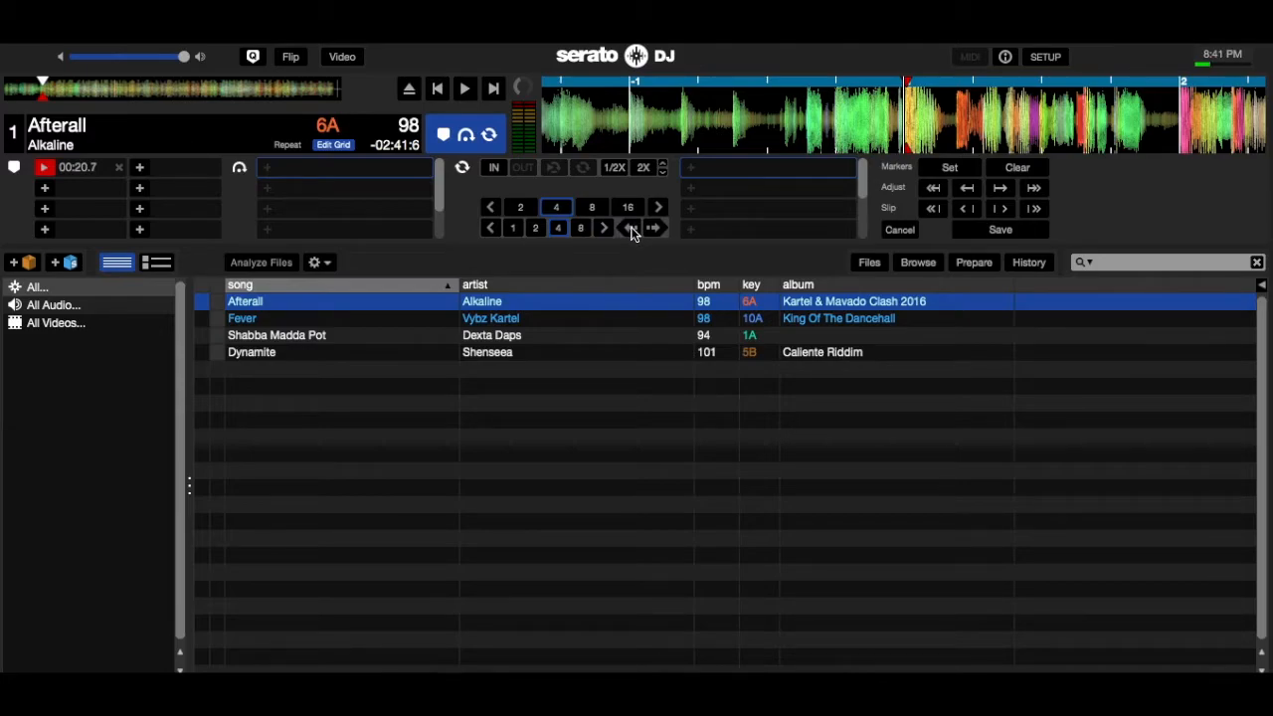
pyautogui.moveTo(610, 230)
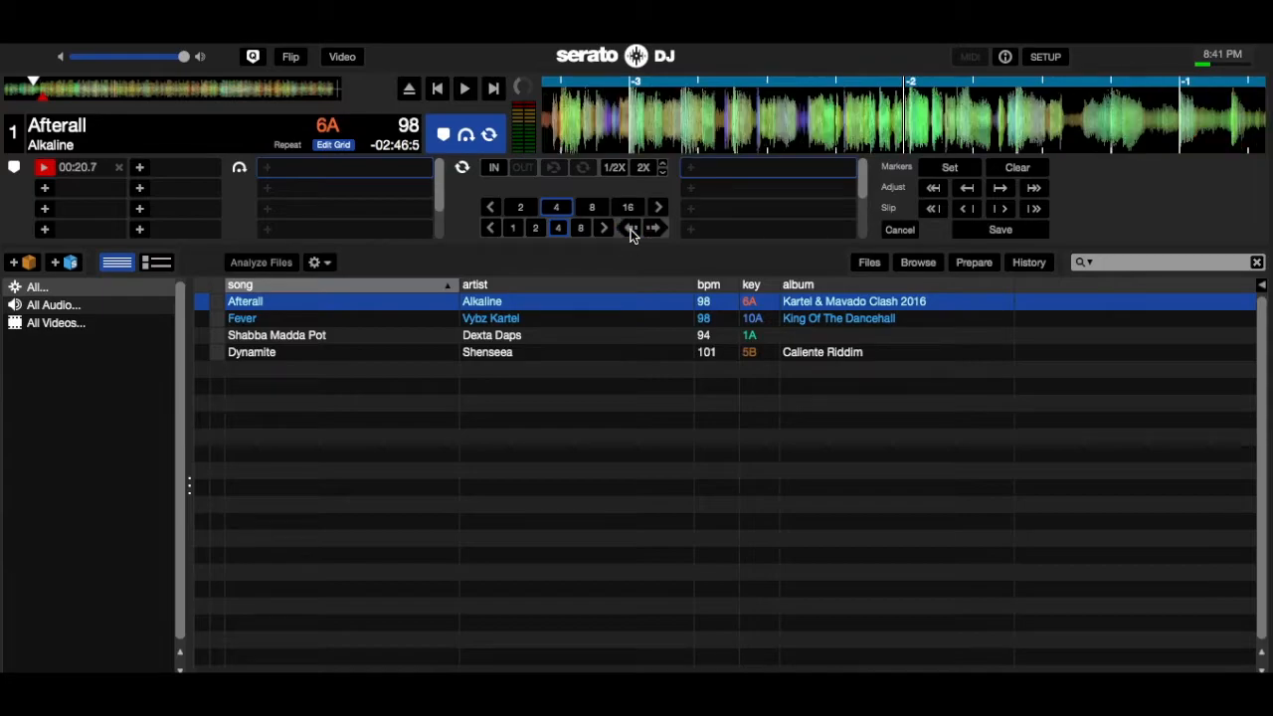
# Step: Jump back to the start of Afterall to place cue 2 at 00:01.1
pyautogui.click(630, 228)
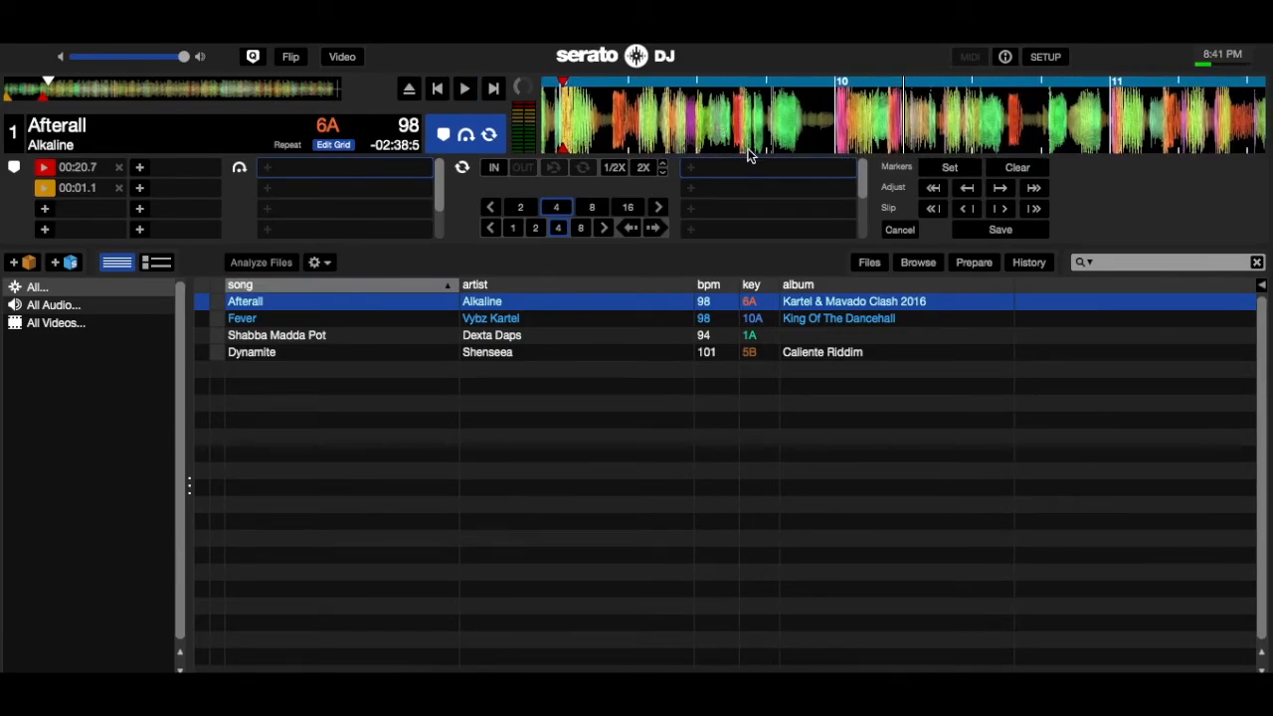
# Step: Set cue 1 as the downbeat marker and save Afterall's beat grid
pyautogui.click(1074, 109)
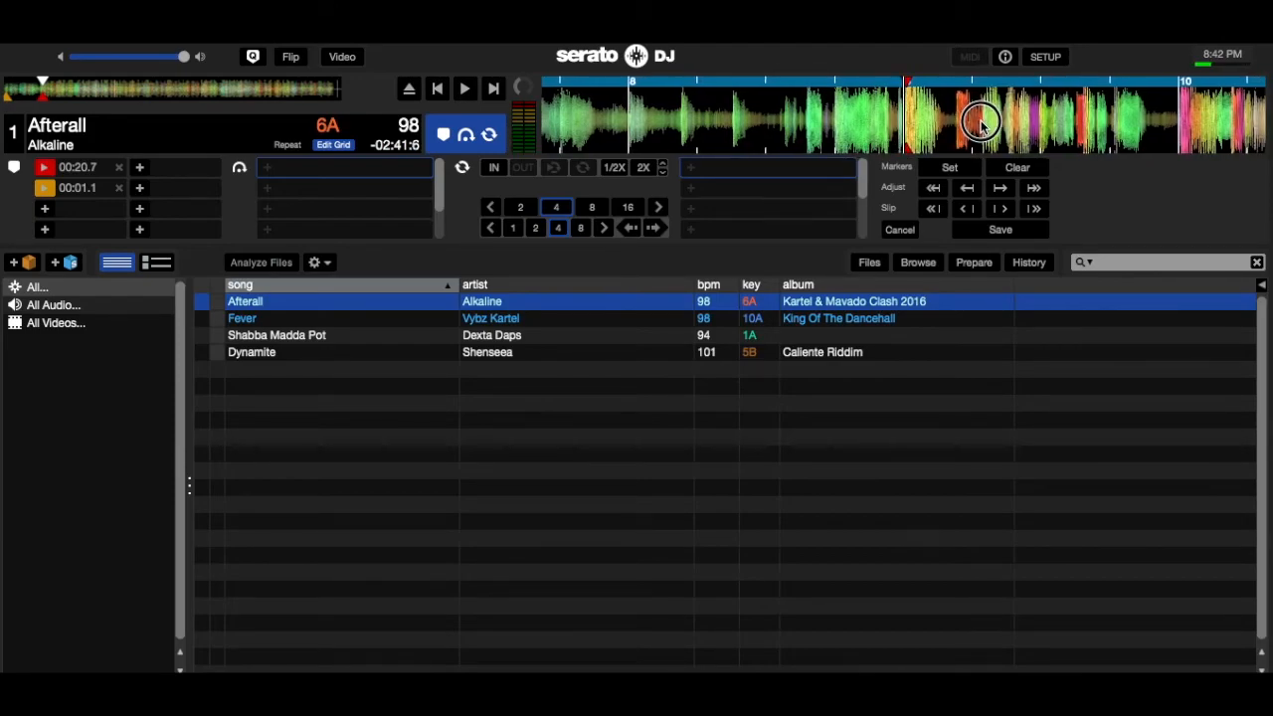
pyautogui.moveTo(959, 177)
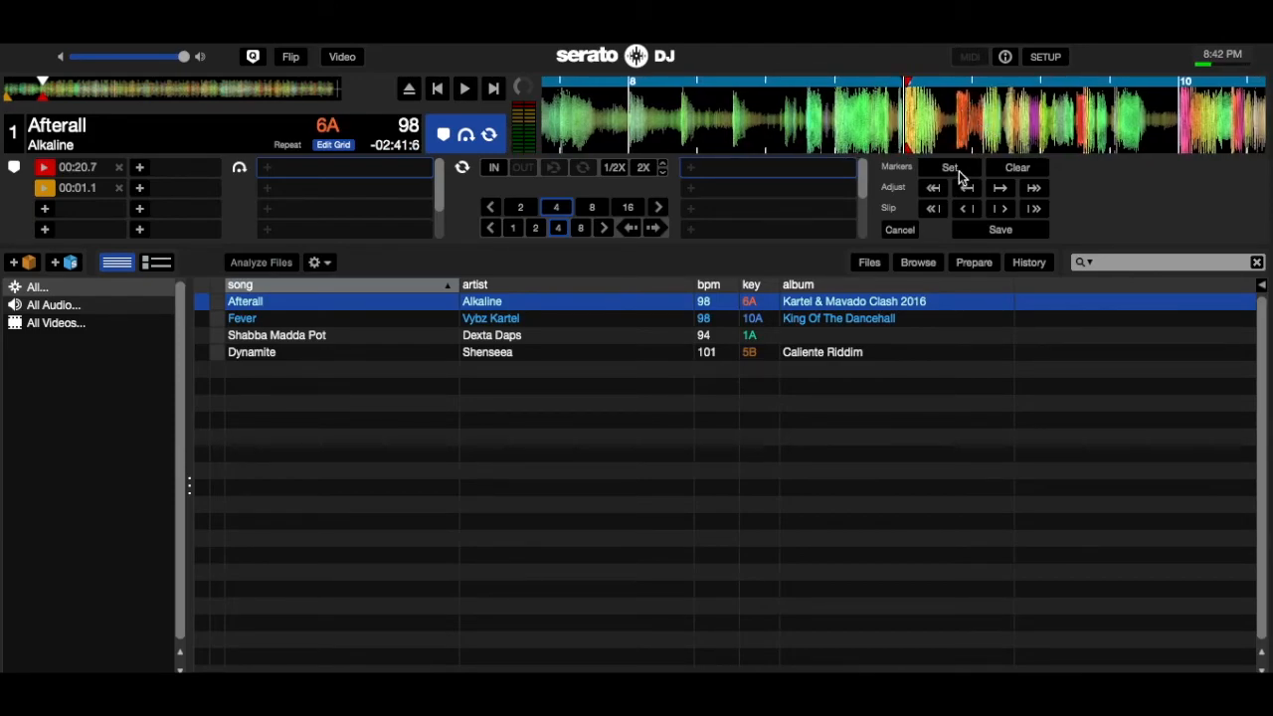
pyautogui.click(950, 167)
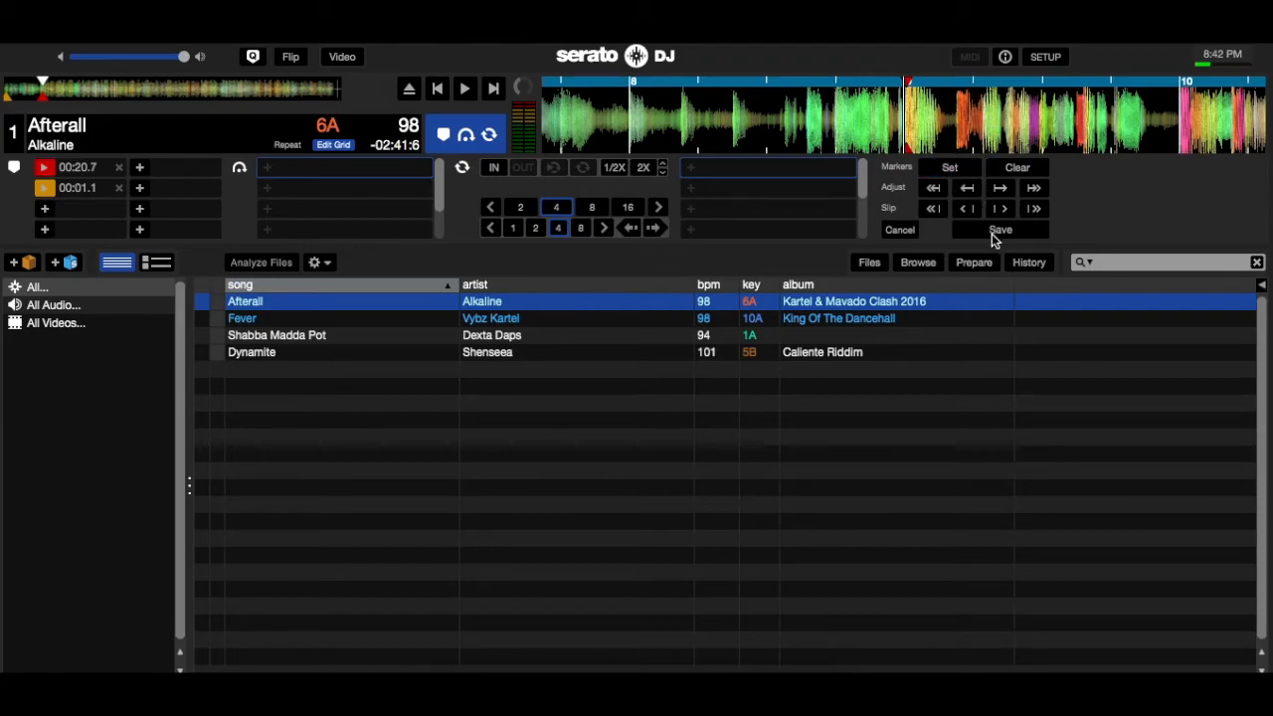
pyautogui.click(1000, 229)
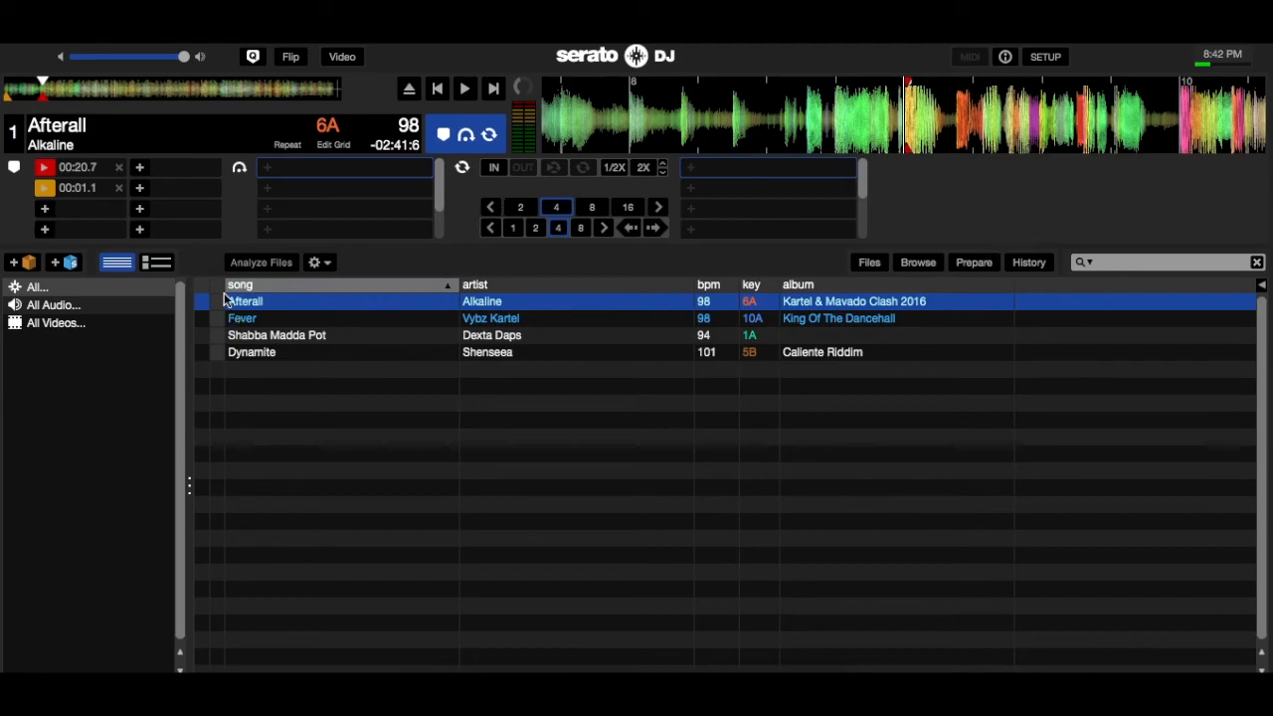
pyautogui.moveTo(221, 304)
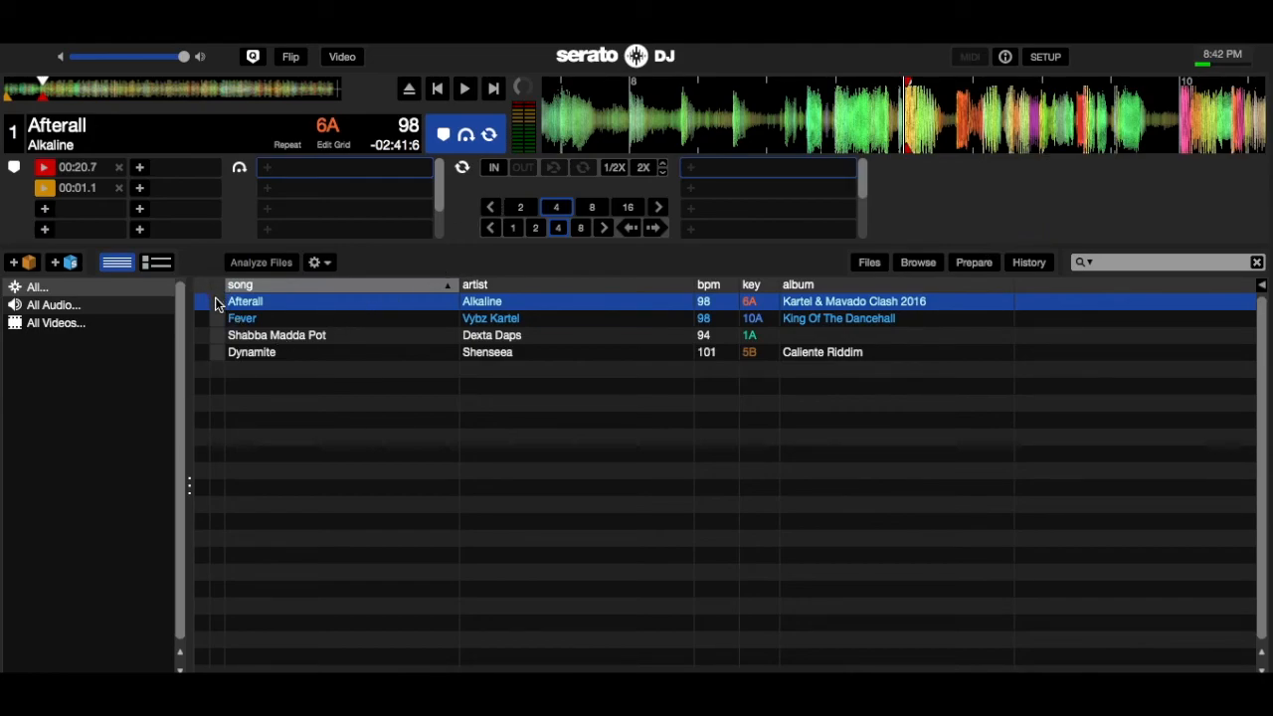
pyautogui.moveTo(204, 312)
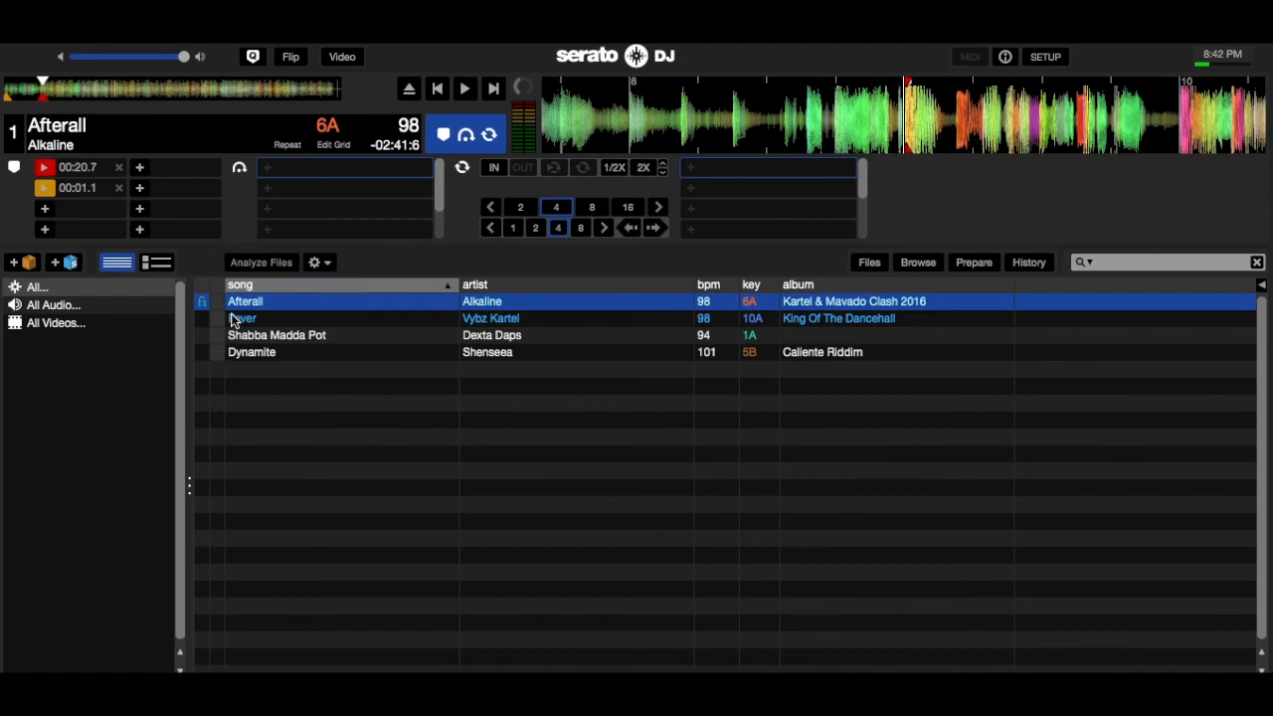
pyautogui.moveTo(958, 121)
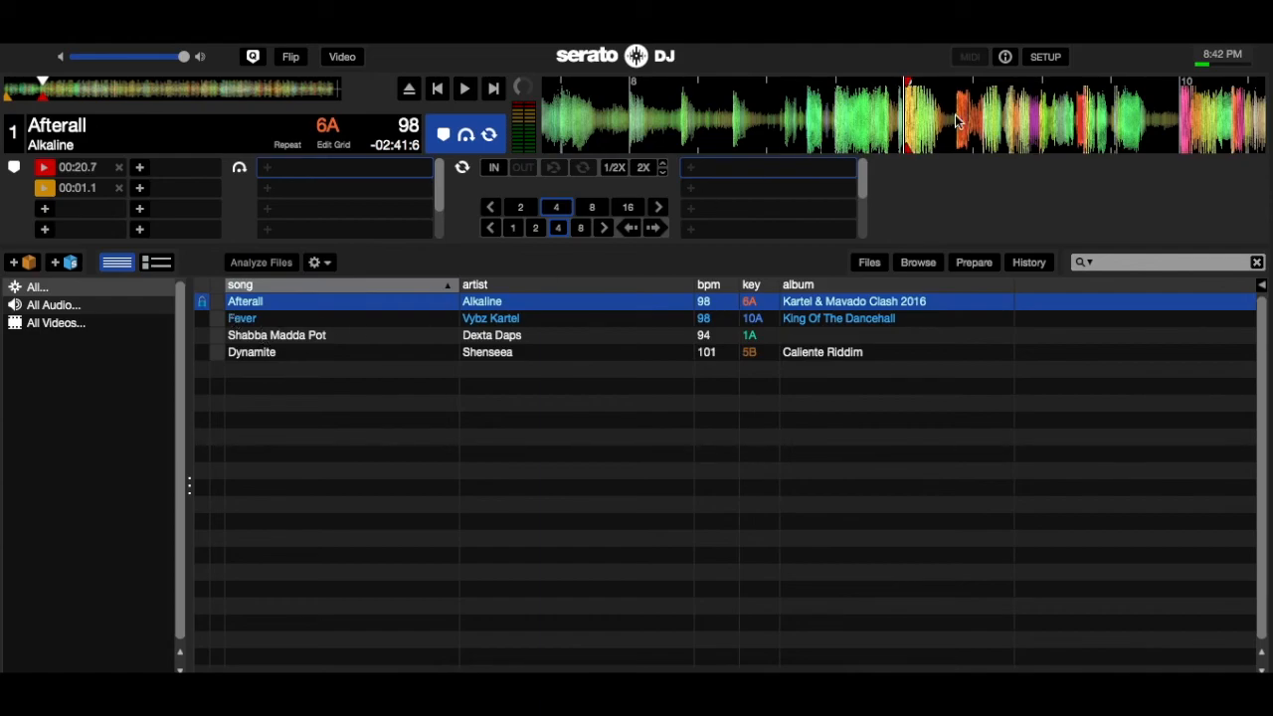